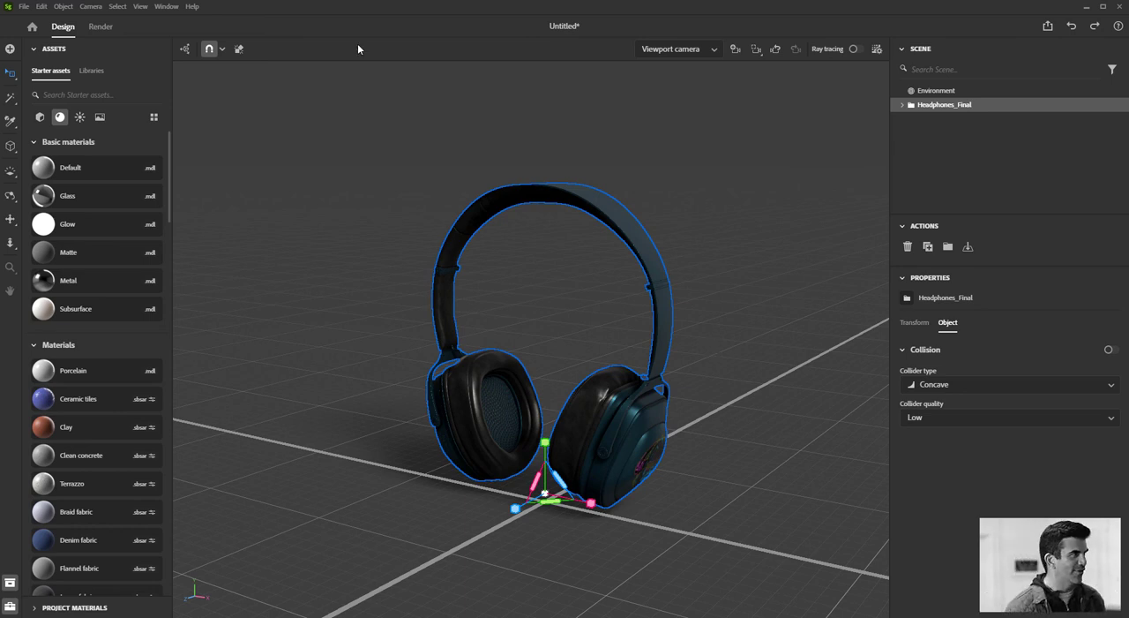
# Add a sphere from Basic shapes and give it the Metal material at roughness 0.
pyautogui.click(40, 117)
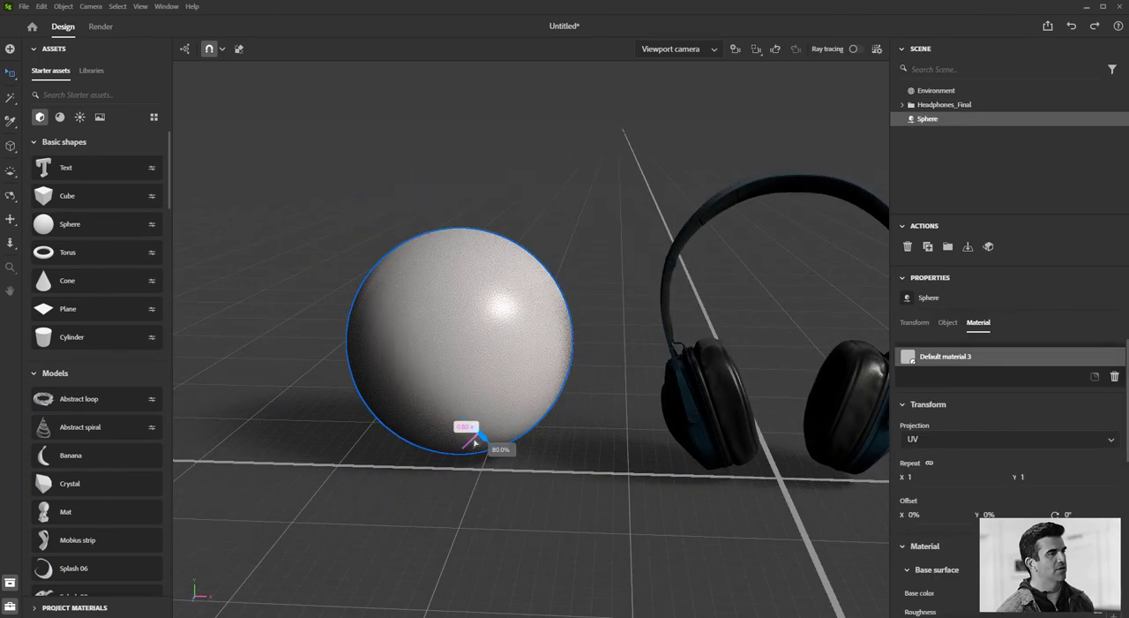
pyautogui.click(59, 117)
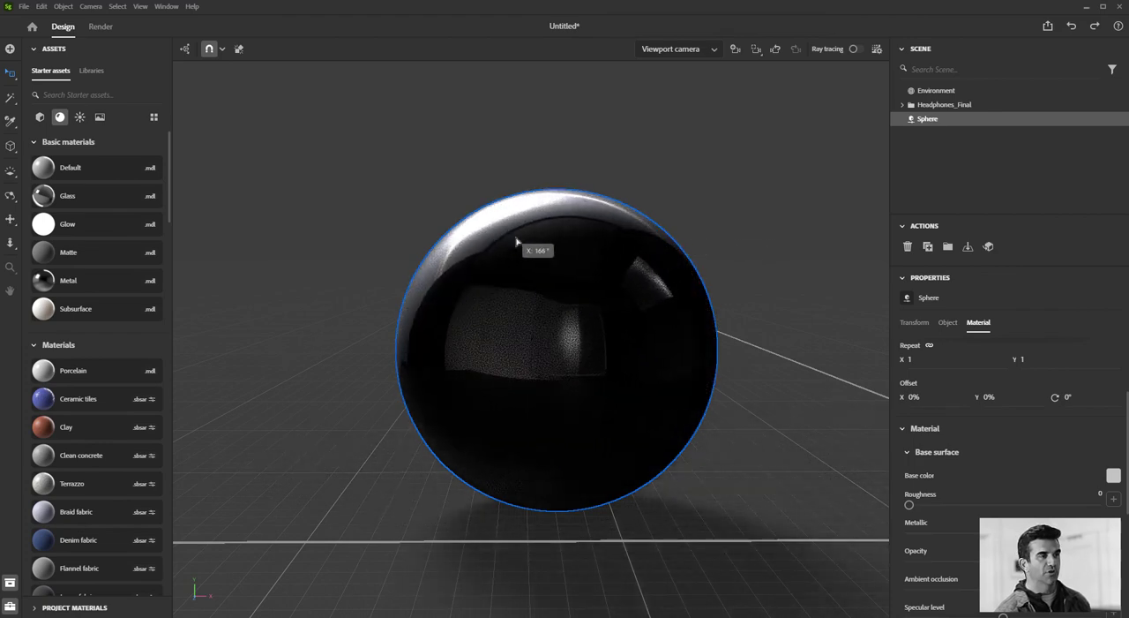
# Rotate the environment light until the bright highlight lands in the centre of the chrome sphere.
pyautogui.moveTo(517, 249); pyautogui.dragTo(858, 278)
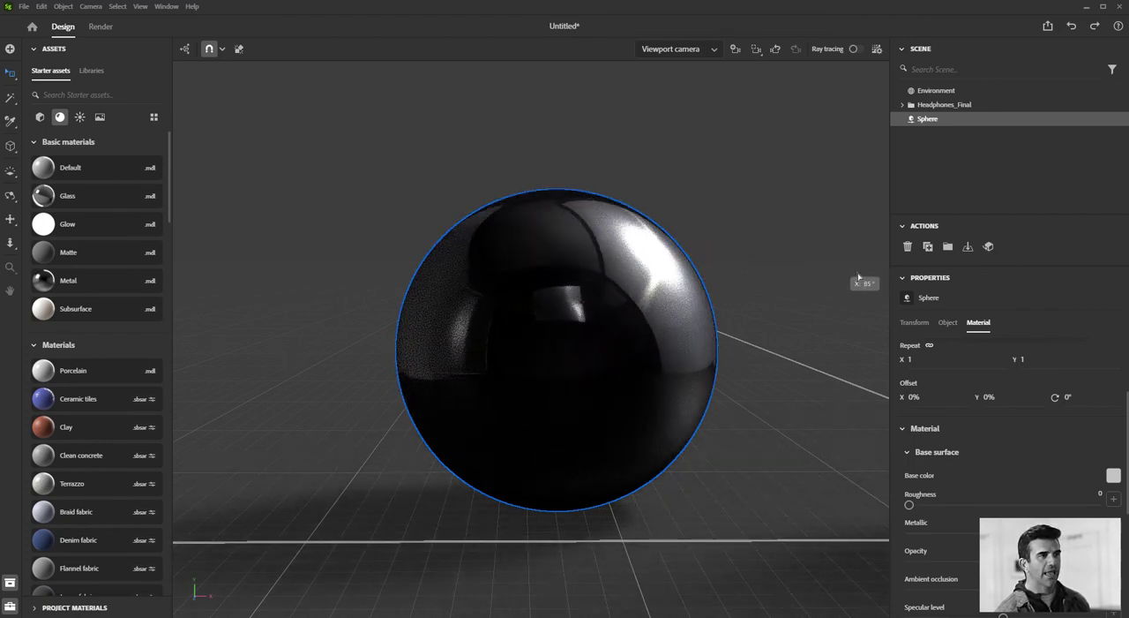
pyautogui.moveTo(856, 277); pyautogui.dragTo(609, 256)
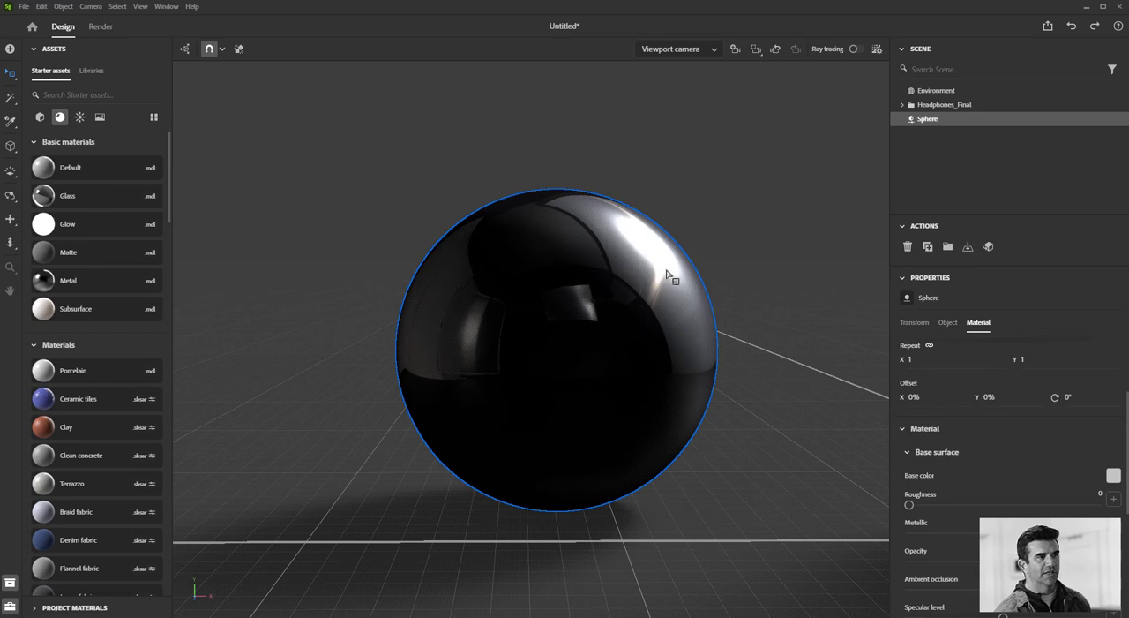
pyautogui.moveTo(669, 273); pyautogui.dragTo(581, 290)
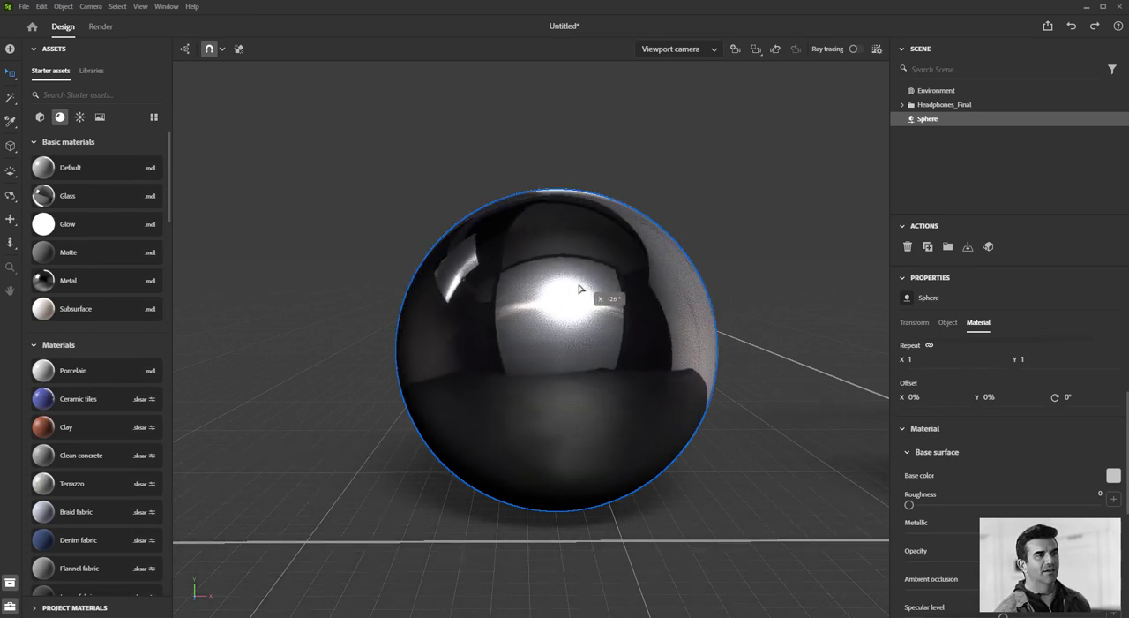
pyautogui.moveTo(580, 289); pyautogui.dragTo(599, 288)
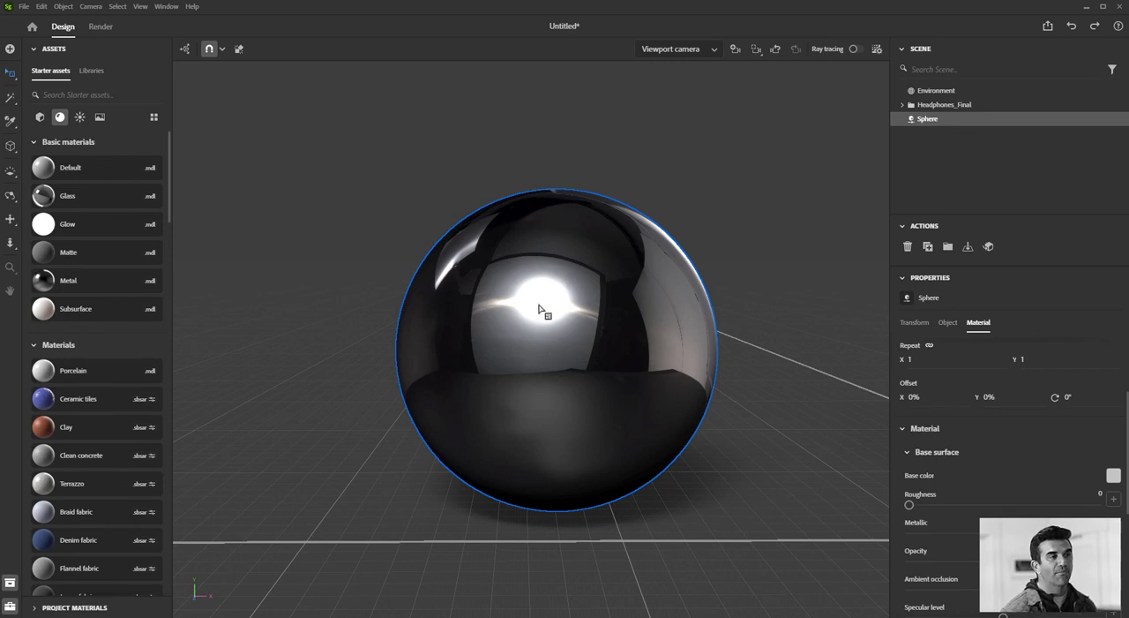
pyautogui.moveTo(652, 333)
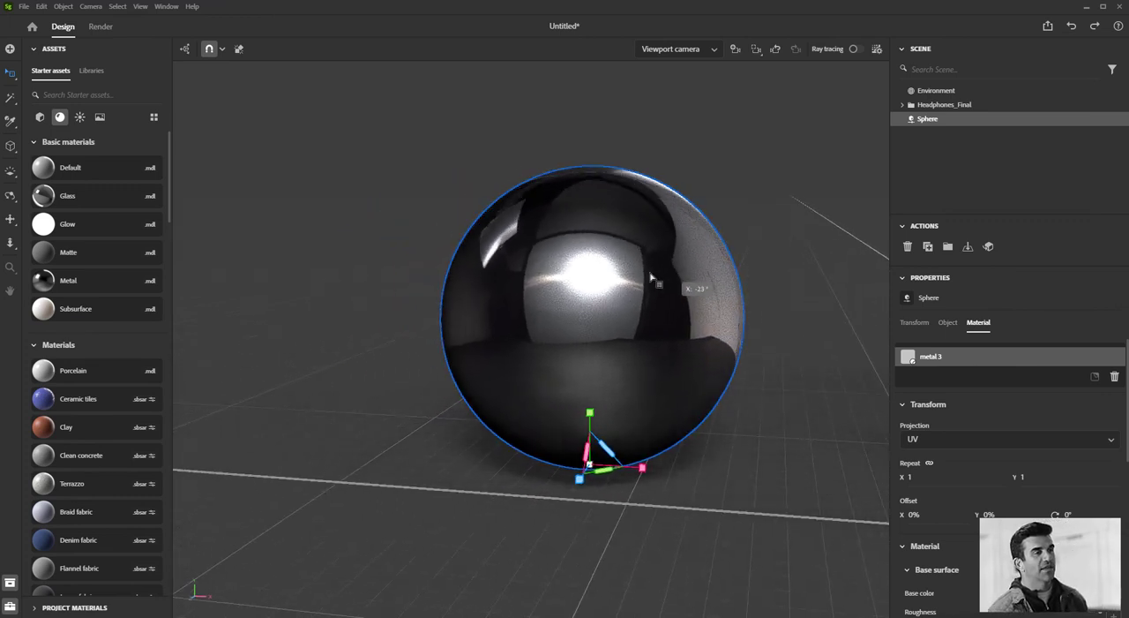
pyautogui.moveTo(652, 278); pyautogui.dragTo(768, 327)
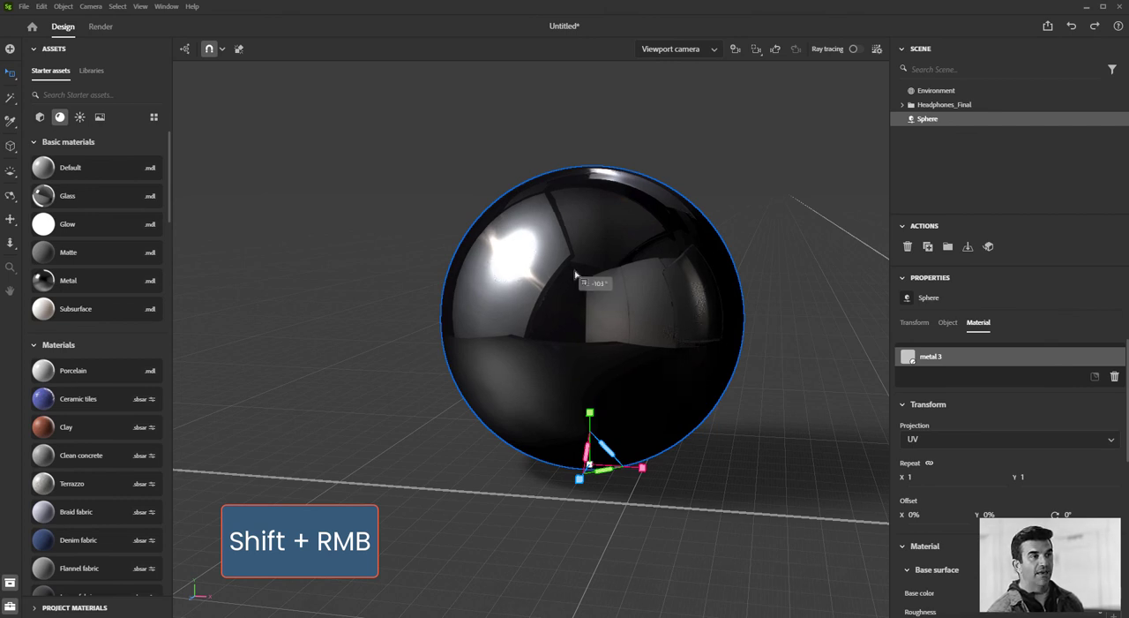
pyautogui.moveTo(573, 283); pyautogui.dragTo(692, 300)
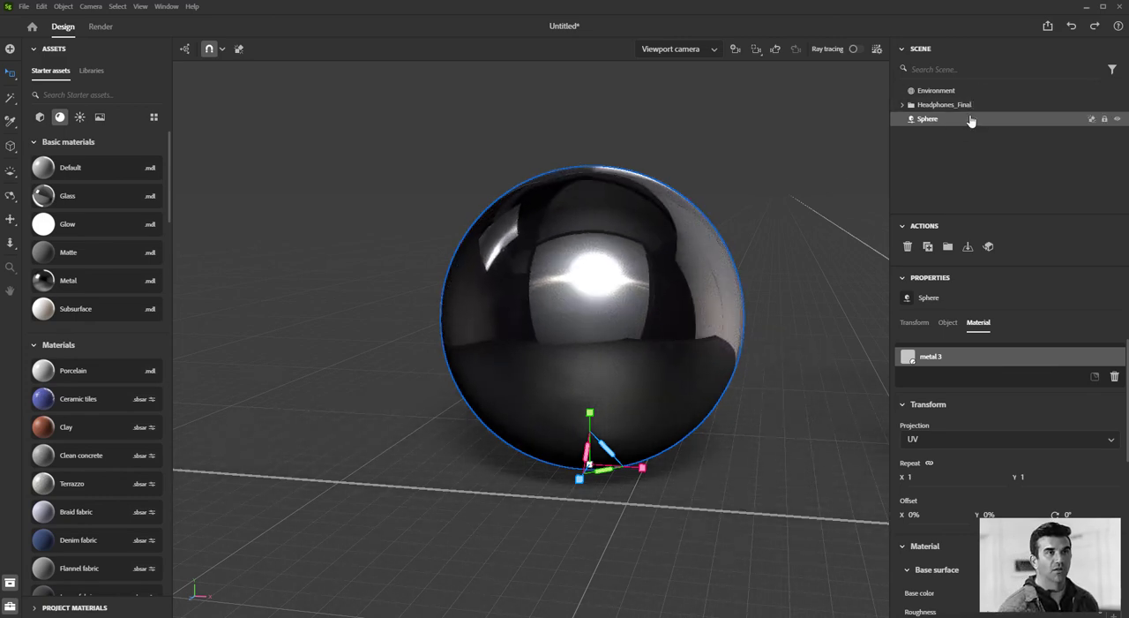
pyautogui.moveTo(937, 90)
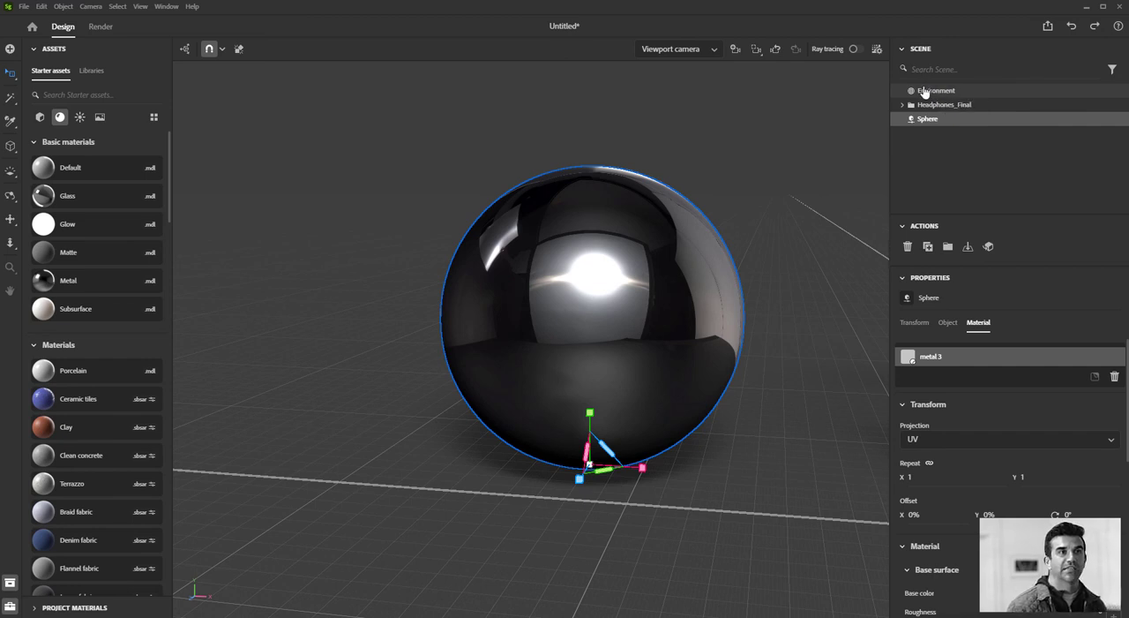
# Select Environment, review the ground plane settings, then move to the Background settings.
pyautogui.click(936, 90)
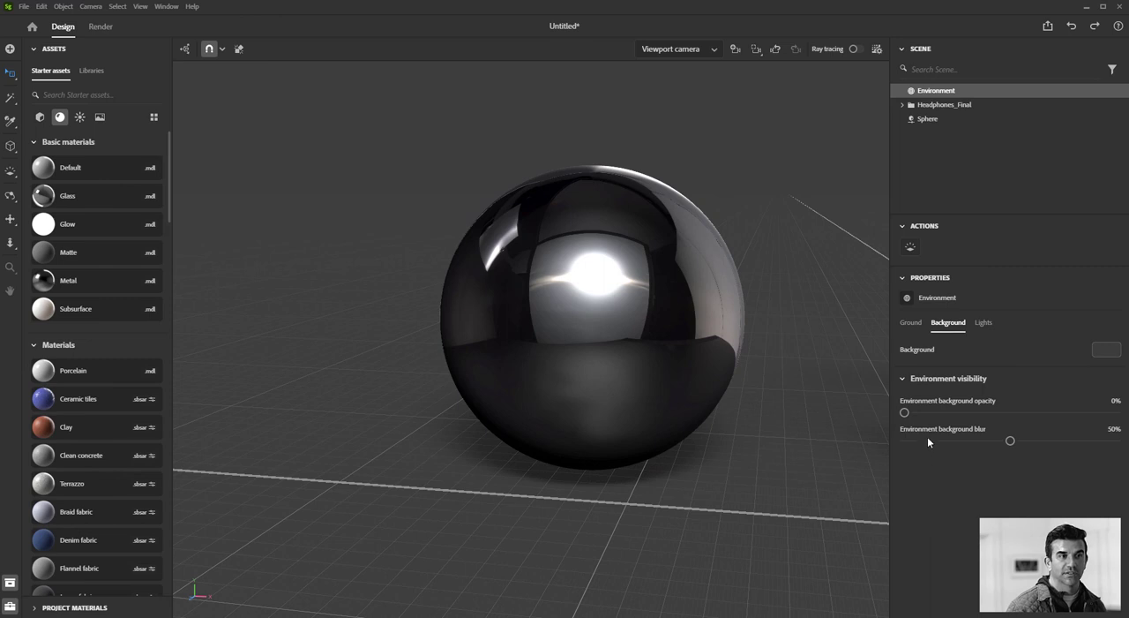
pyautogui.click(910, 322)
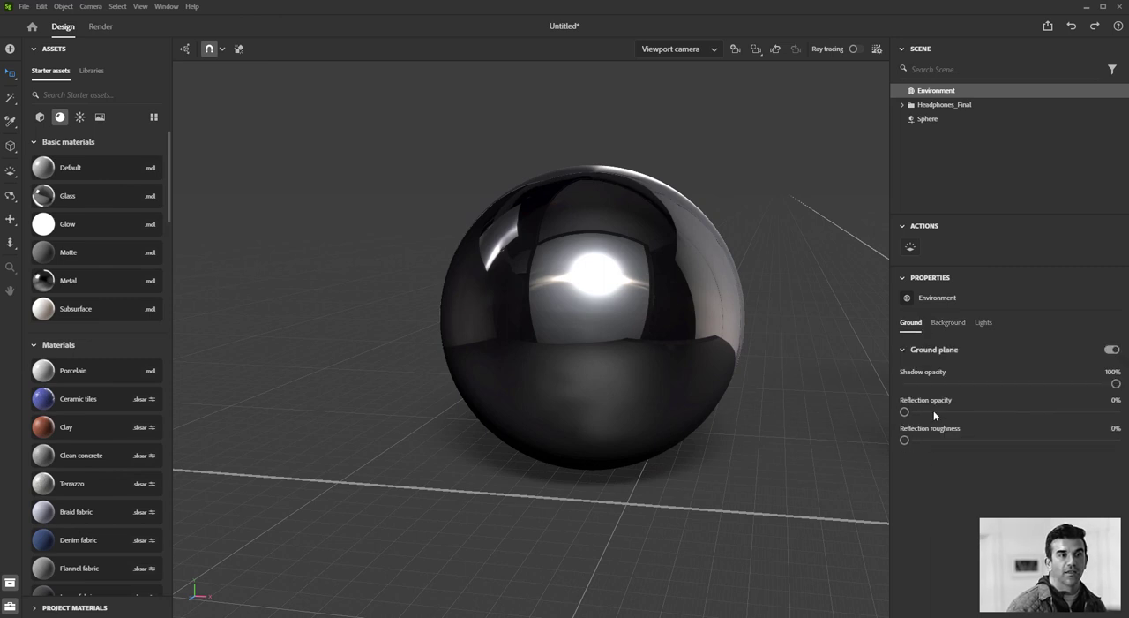
pyautogui.click(1112, 350)
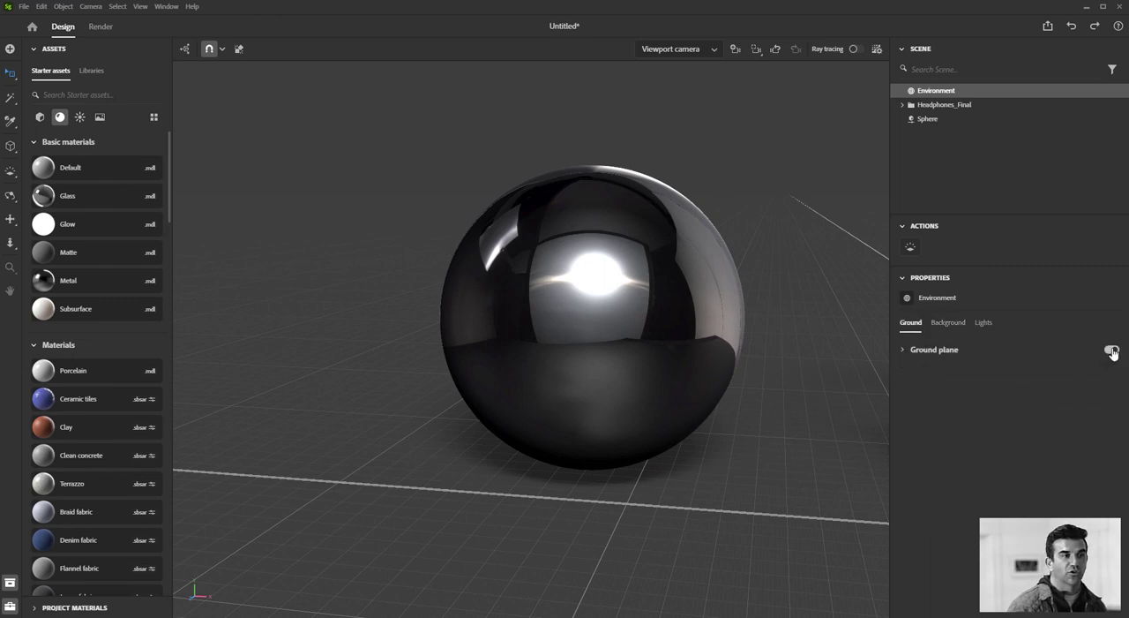
pyautogui.click(1112, 352)
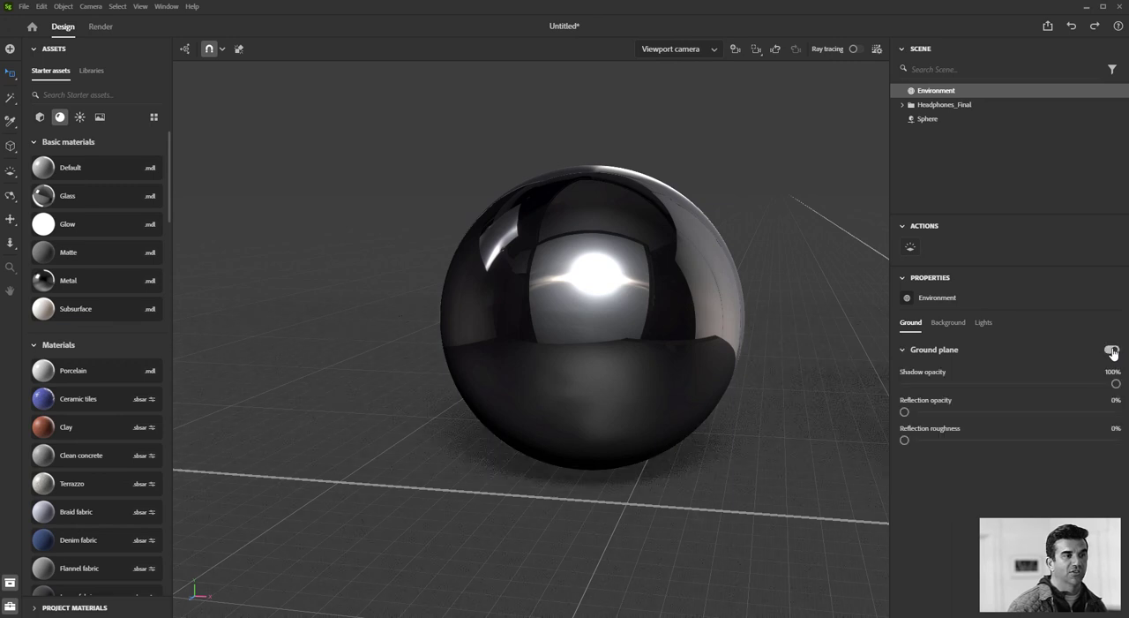
pyautogui.click(1111, 348)
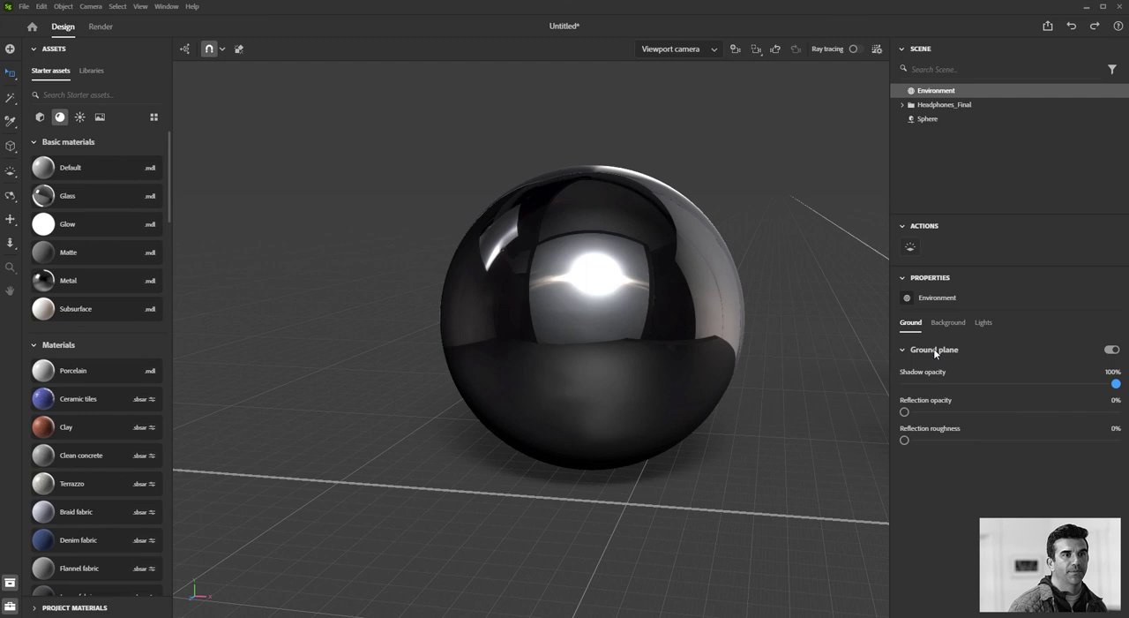
pyautogui.click(948, 322)
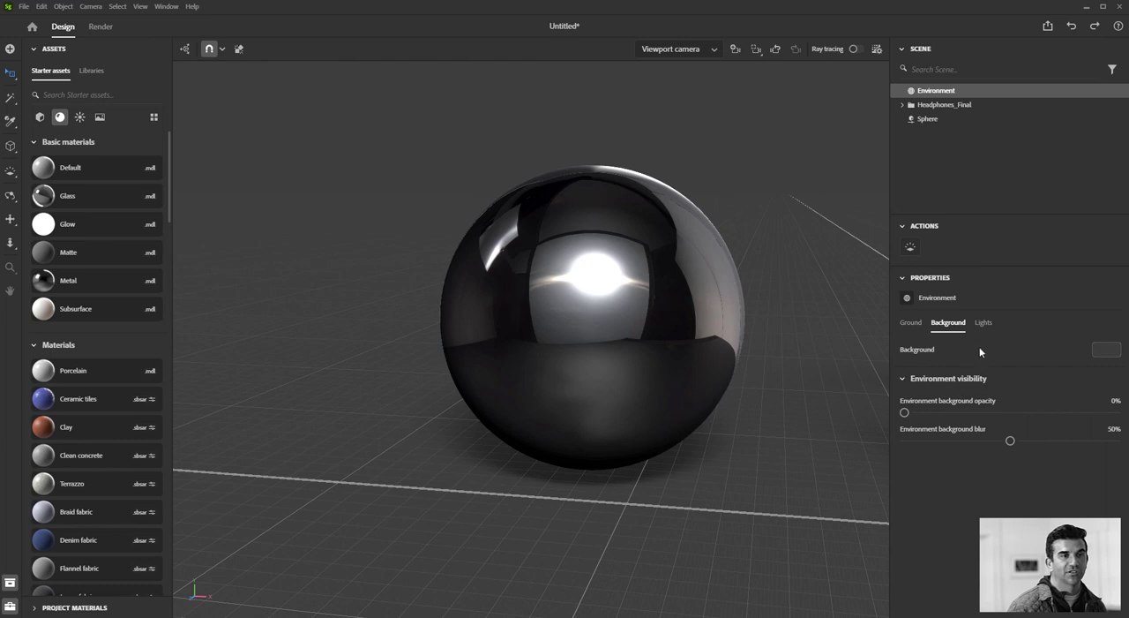
# Set environment background opacity to 100% and blur to 0%, orbiting to view the backdrop.
pyautogui.moveTo(904, 412); pyautogui.dragTo(1031, 412)
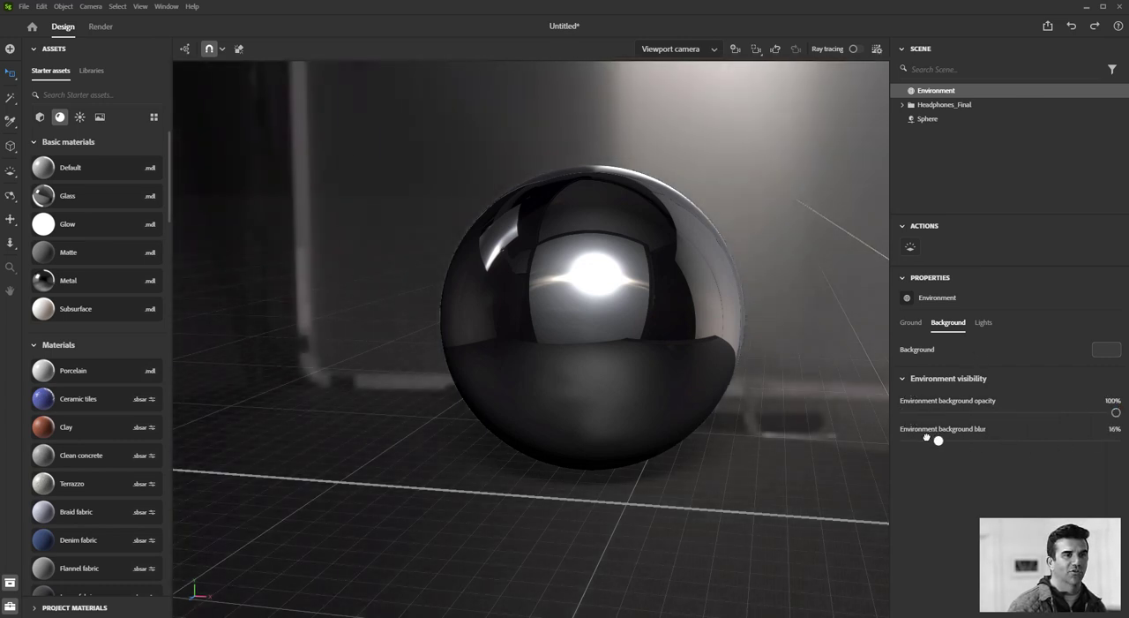
pyautogui.moveTo(938, 439); pyautogui.dragTo(904, 439)
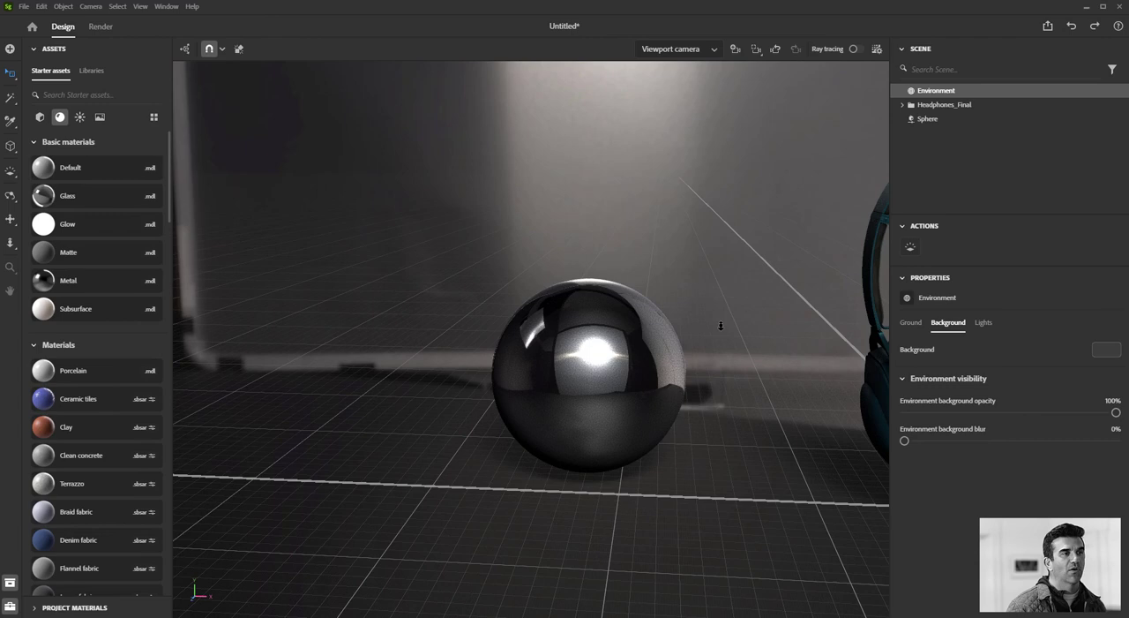
pyautogui.moveTo(721, 325); pyautogui.dragTo(830, 352)
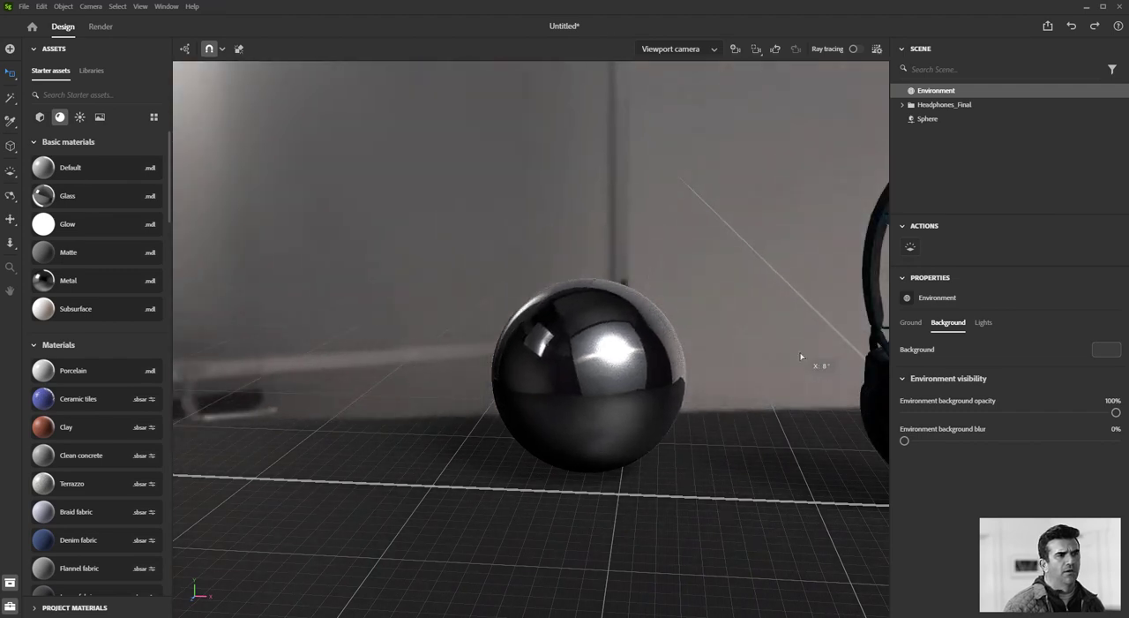
pyautogui.click(983, 322)
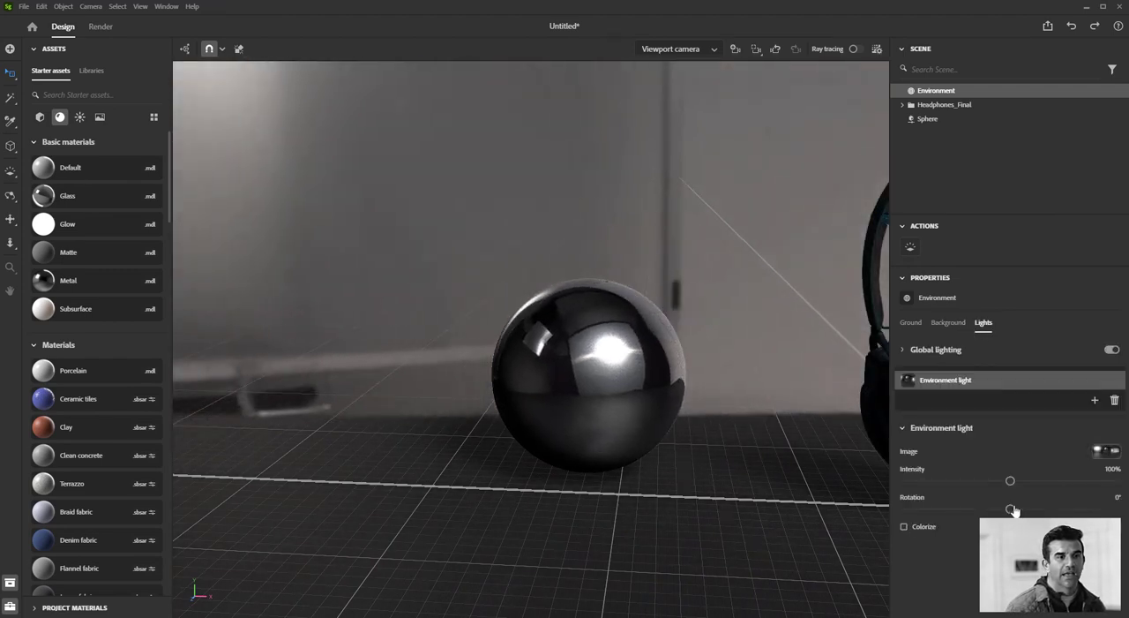
# Rotate the environment light and try intensity values, dimming it to about 10%.
pyautogui.moveTo(1010, 510); pyautogui.dragTo(942, 508)
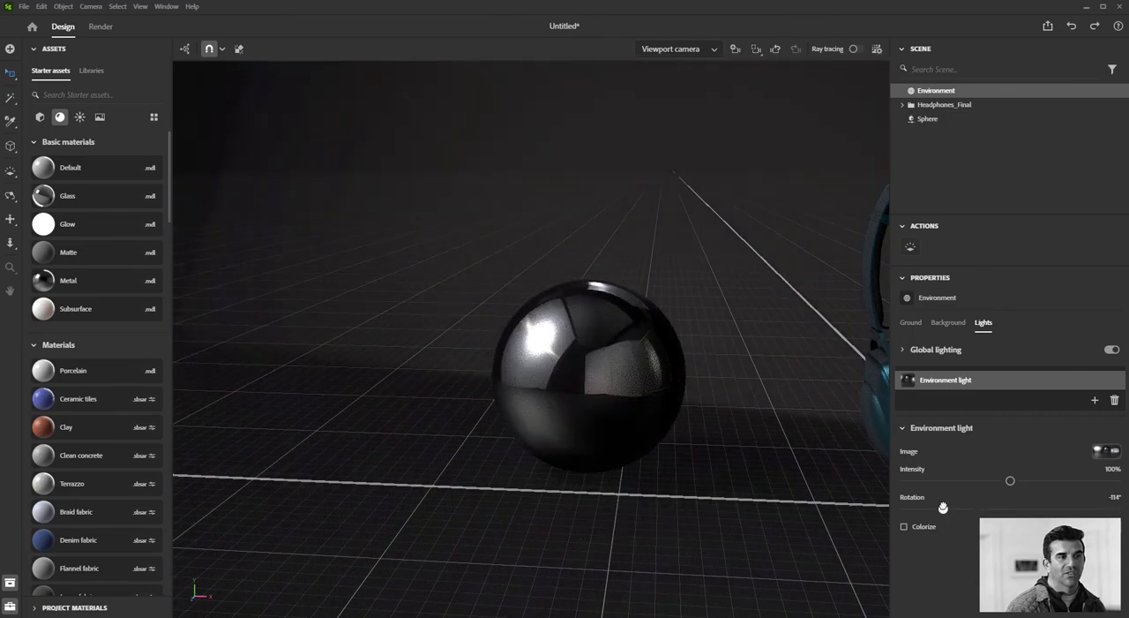
pyautogui.moveTo(943, 508); pyautogui.dragTo(1053, 508)
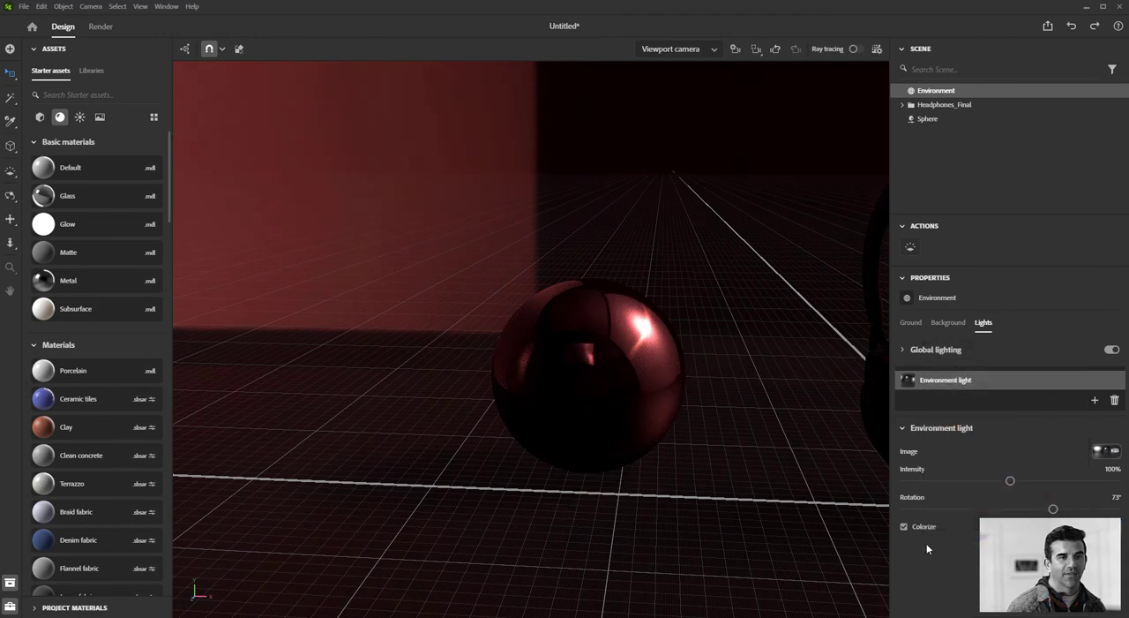
pyautogui.moveTo(1010, 480); pyautogui.dragTo(1077, 480)
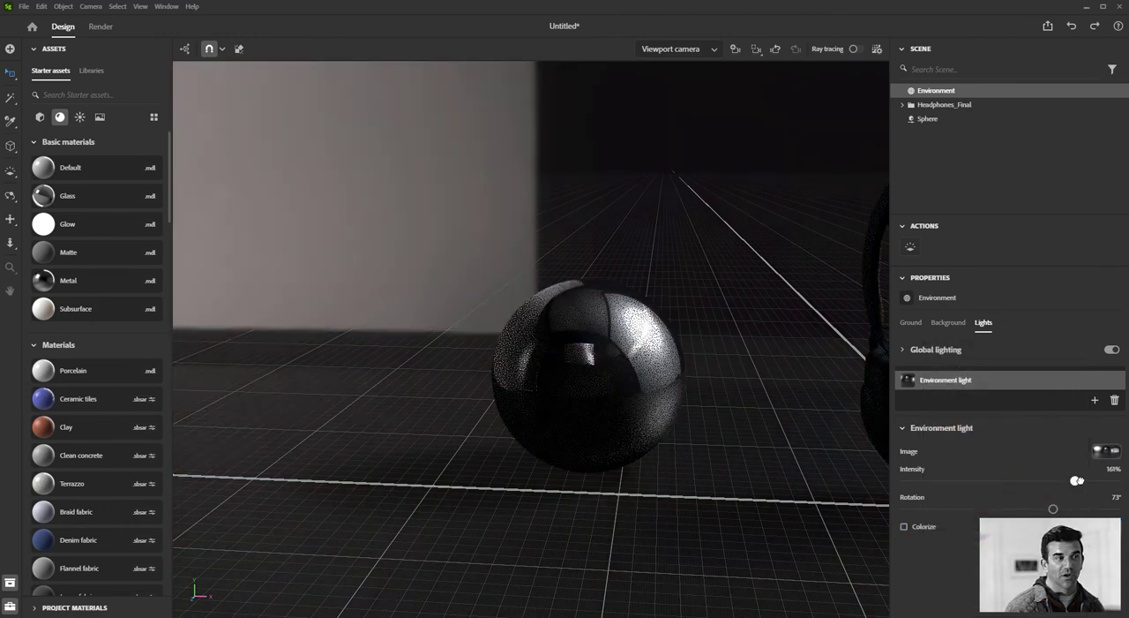
pyautogui.moveTo(1077, 480); pyautogui.dragTo(1046, 480)
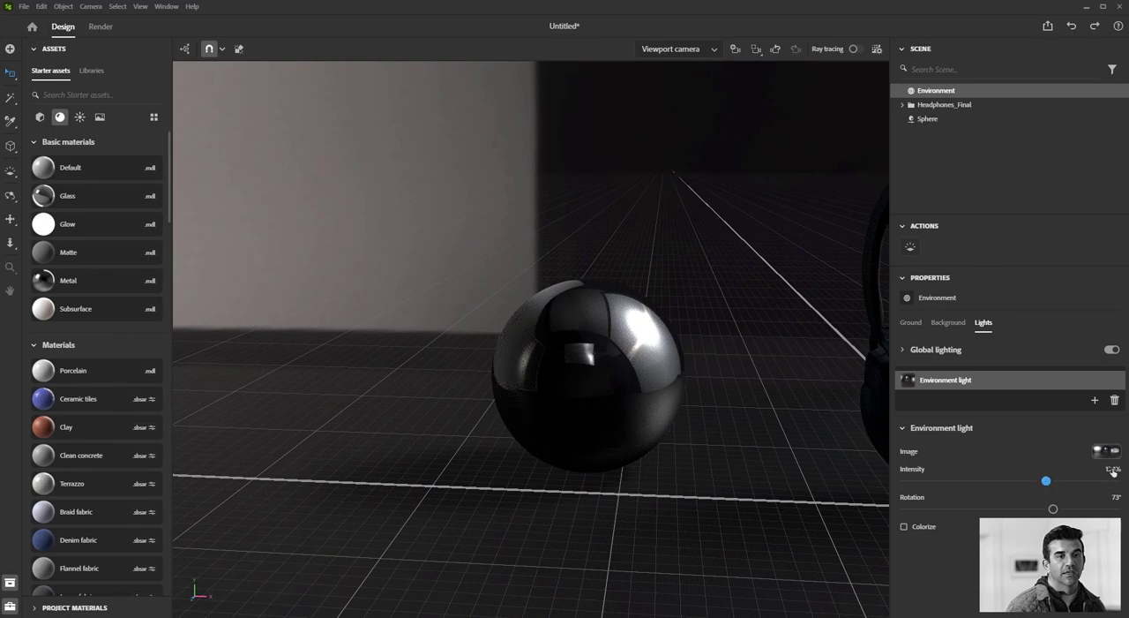
pyautogui.moveTo(1046, 480); pyautogui.dragTo(915, 480)
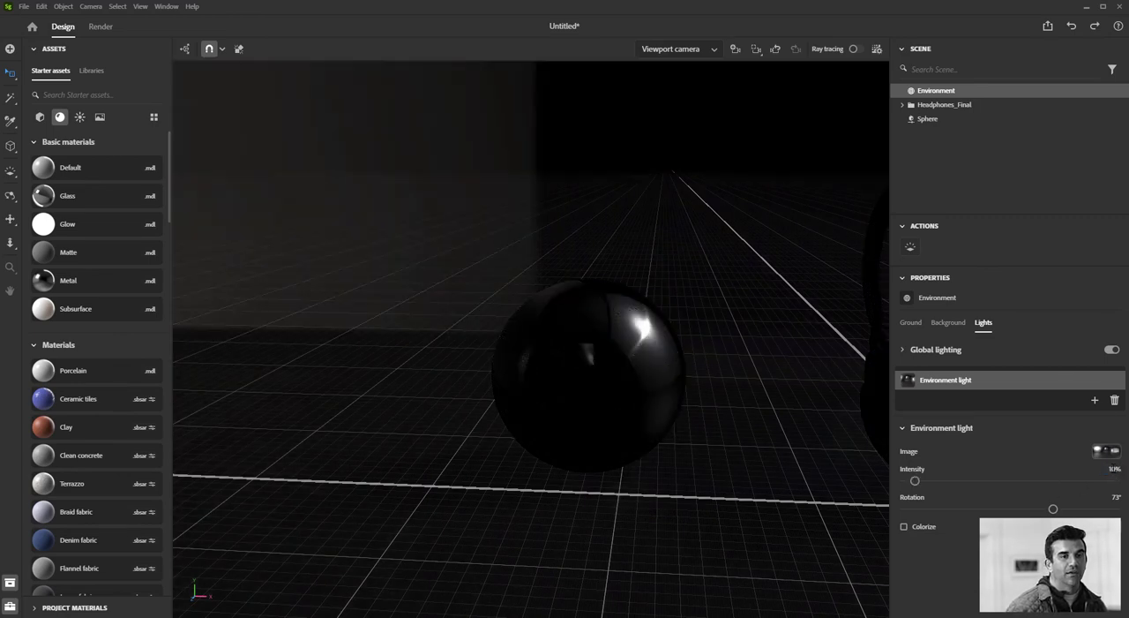
# Restore light intensity to 100% and set environment background opacity to 0%.
pyautogui.moveTo(915, 479); pyautogui.dragTo(1010, 479)
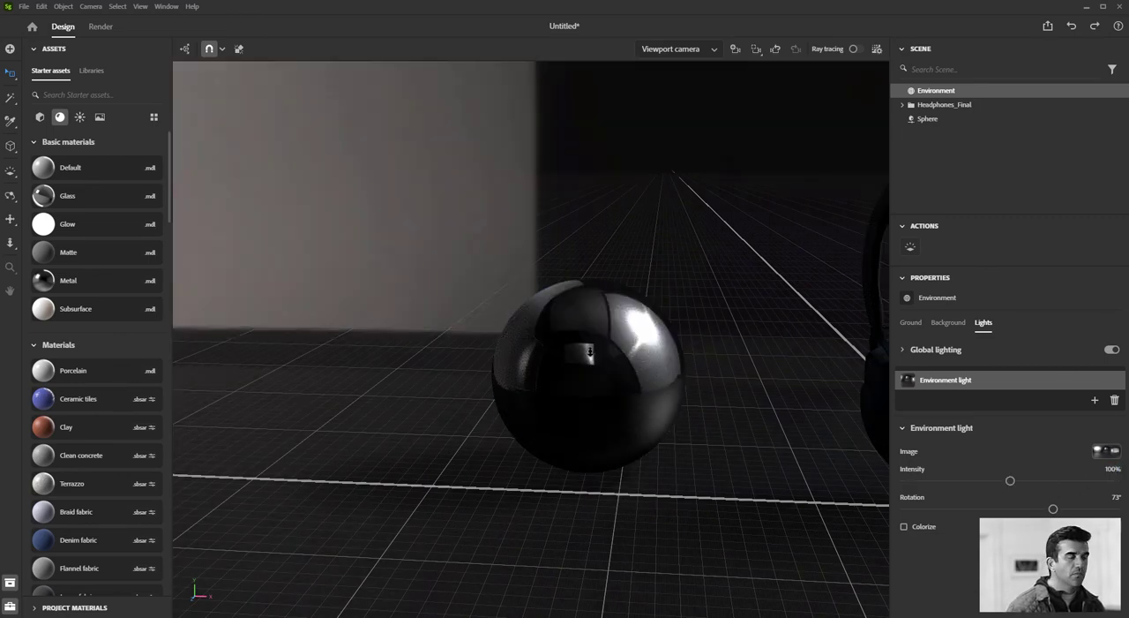
pyautogui.click(949, 323)
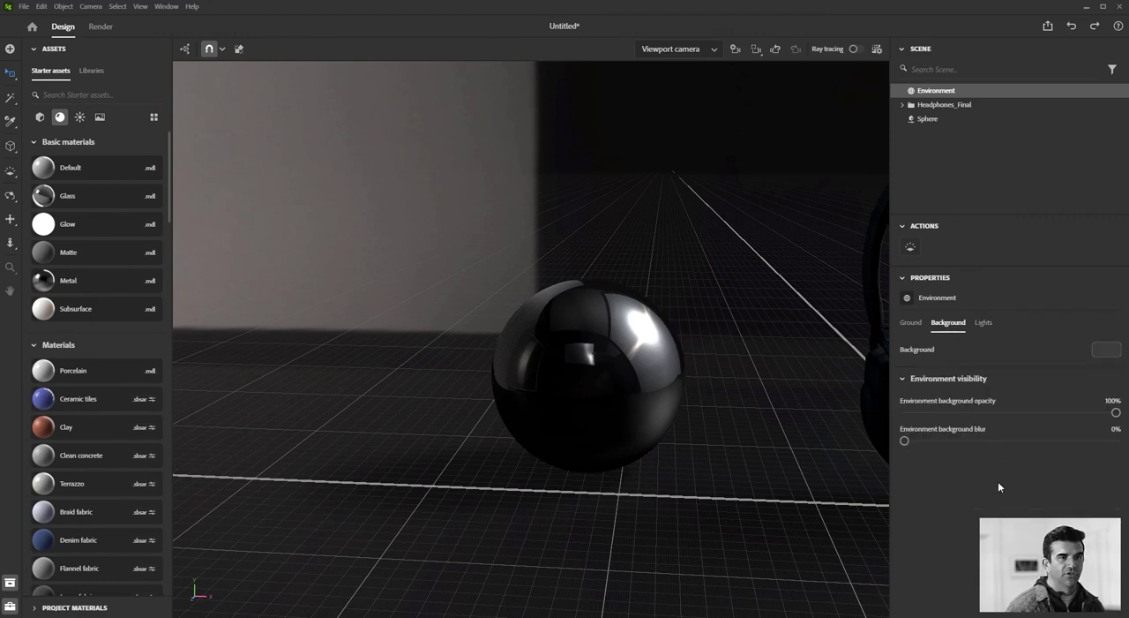
pyautogui.moveTo(1116, 413); pyautogui.dragTo(904, 413)
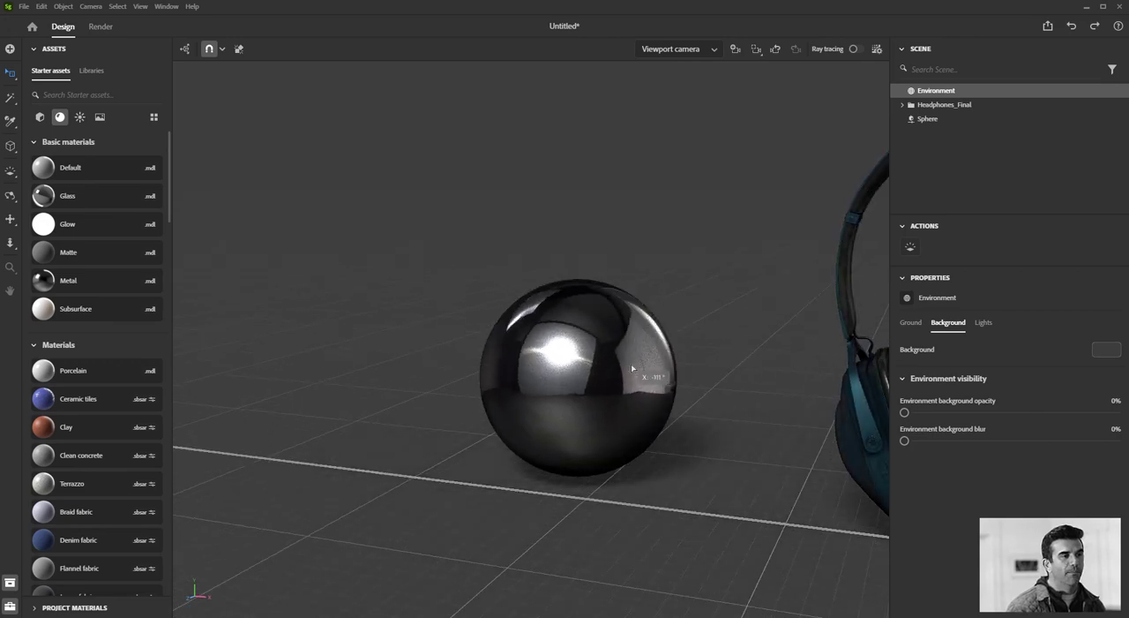
# Show the Starter assets lighting category and scroll down to the Environment lights presets.
pyautogui.click(578, 371)
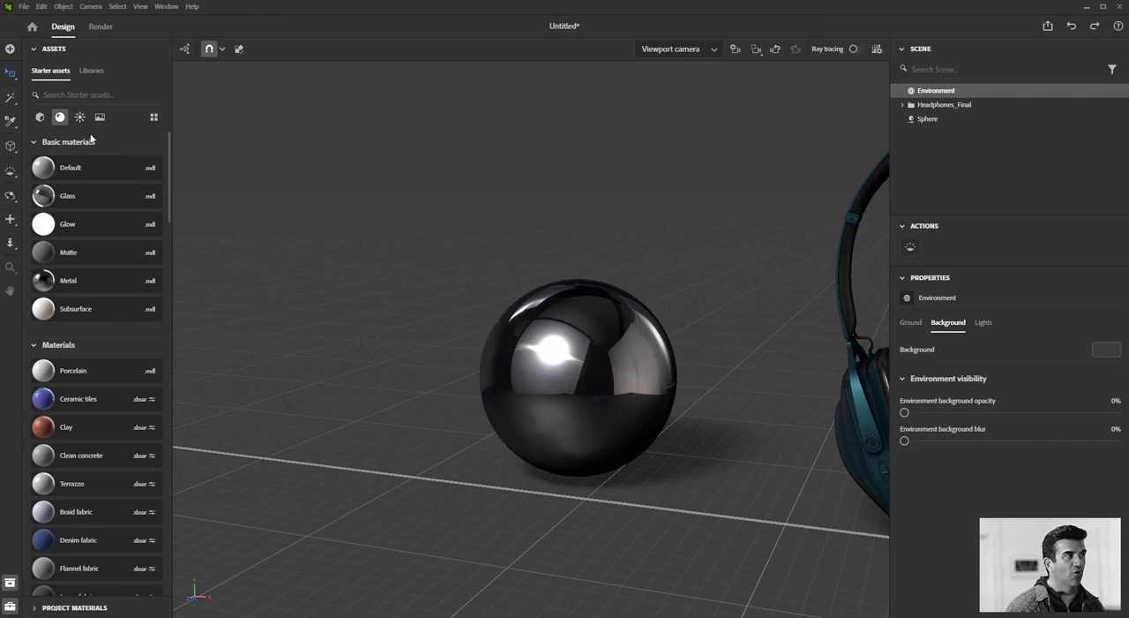
pyautogui.click(60, 116)
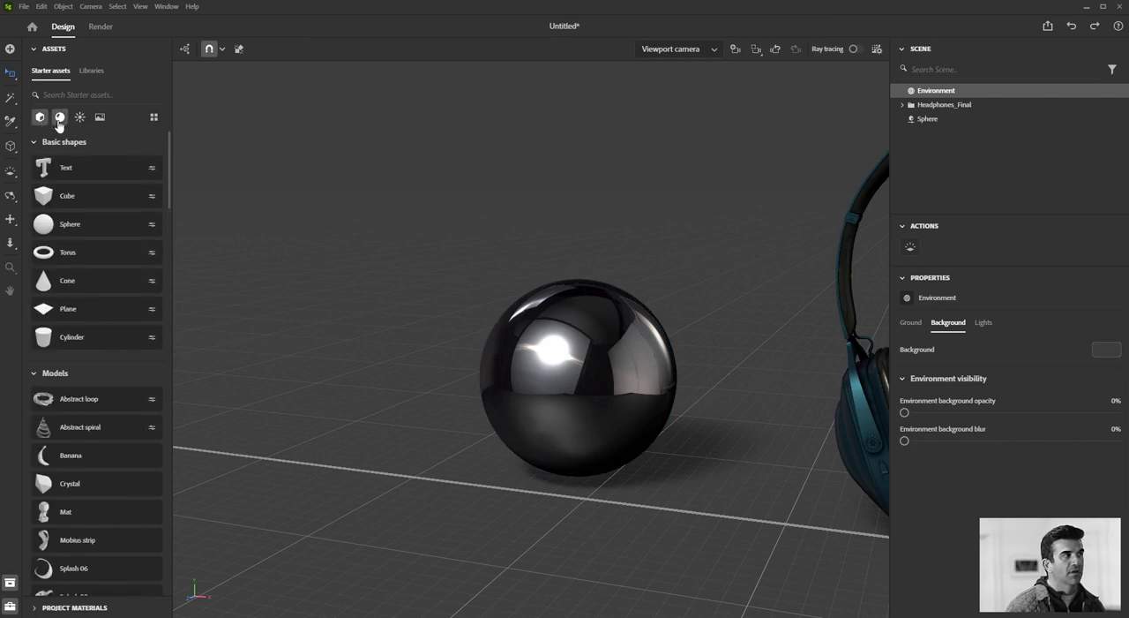
pyautogui.click(80, 118)
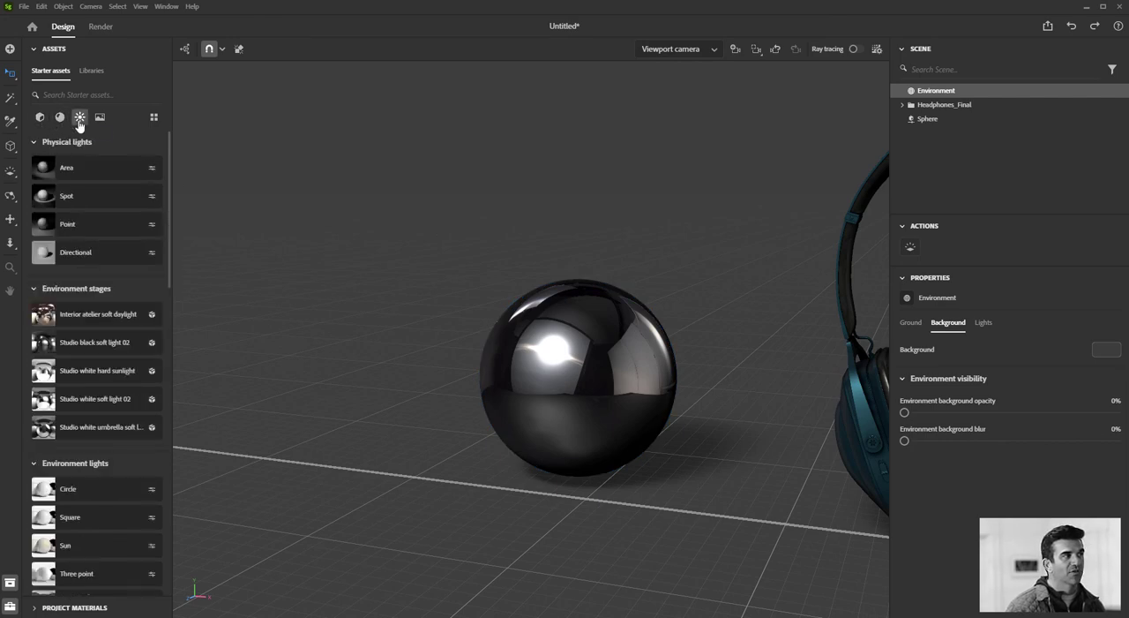
pyautogui.scroll(-3)
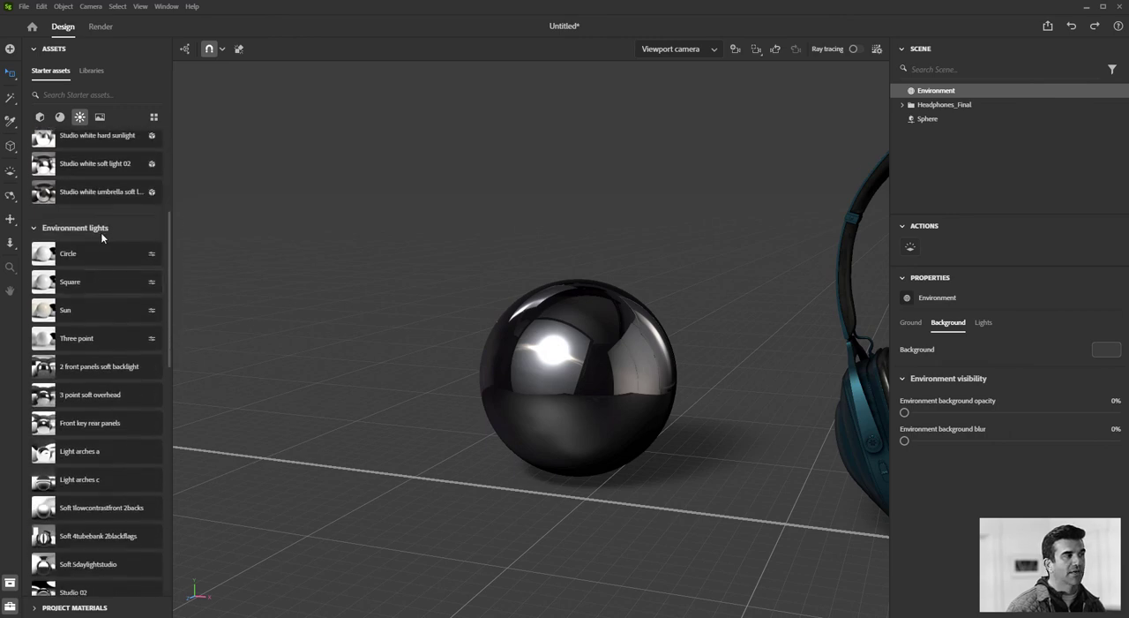
pyautogui.scroll(-3)
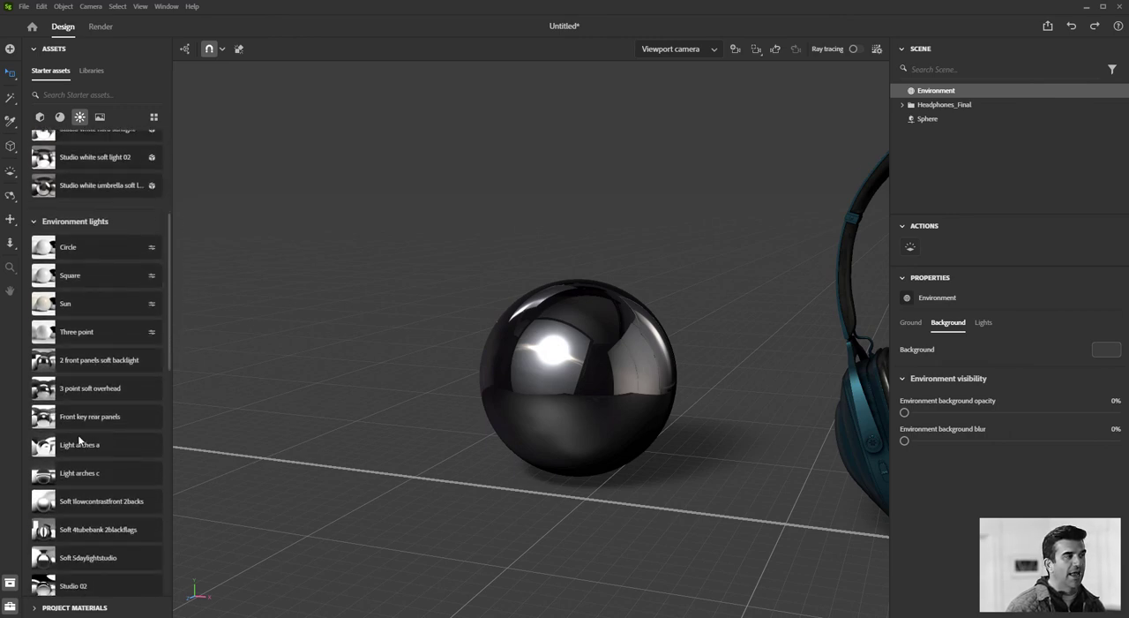
pyautogui.scroll(-3)
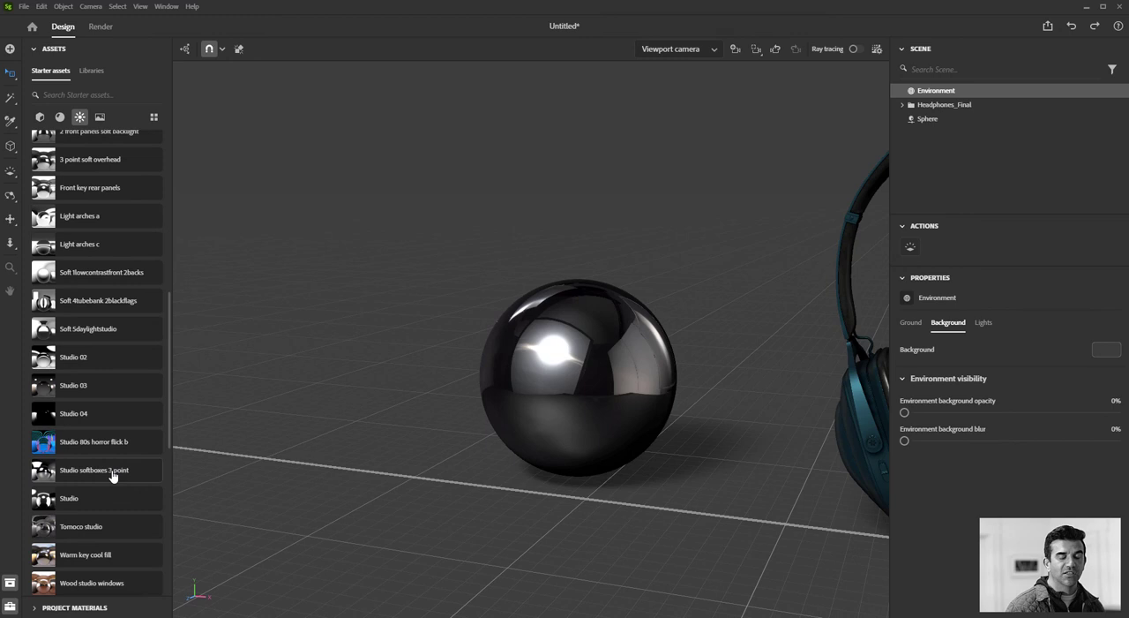
pyautogui.moveTo(113, 445)
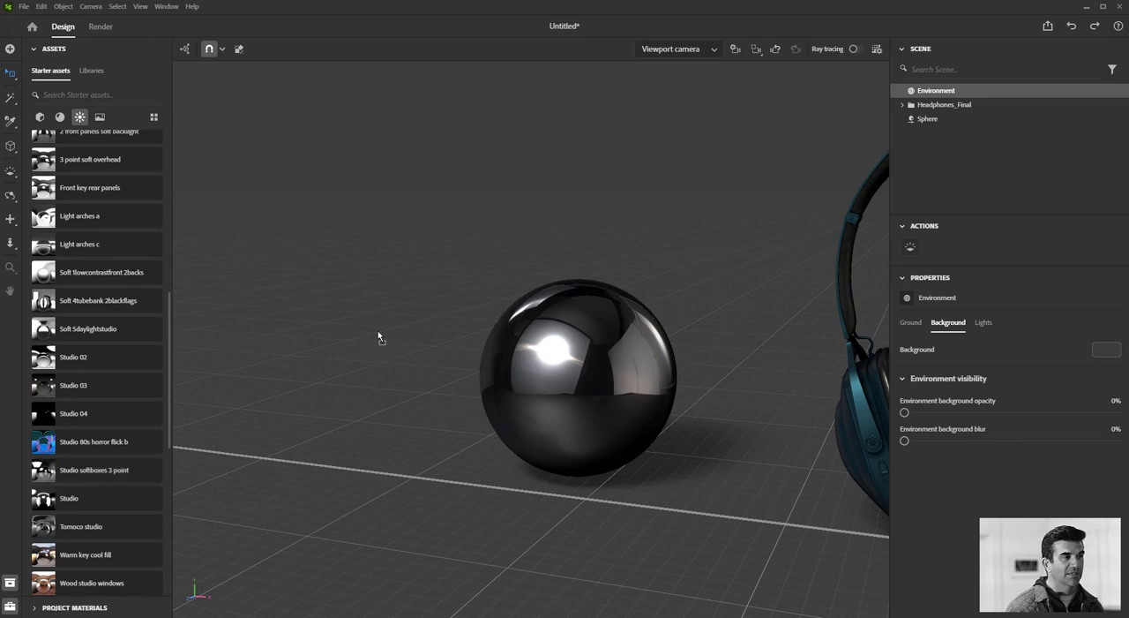
# Apply a studio environment light preset, rotate it, and enable ray tracing.
pyautogui.click(983, 322)
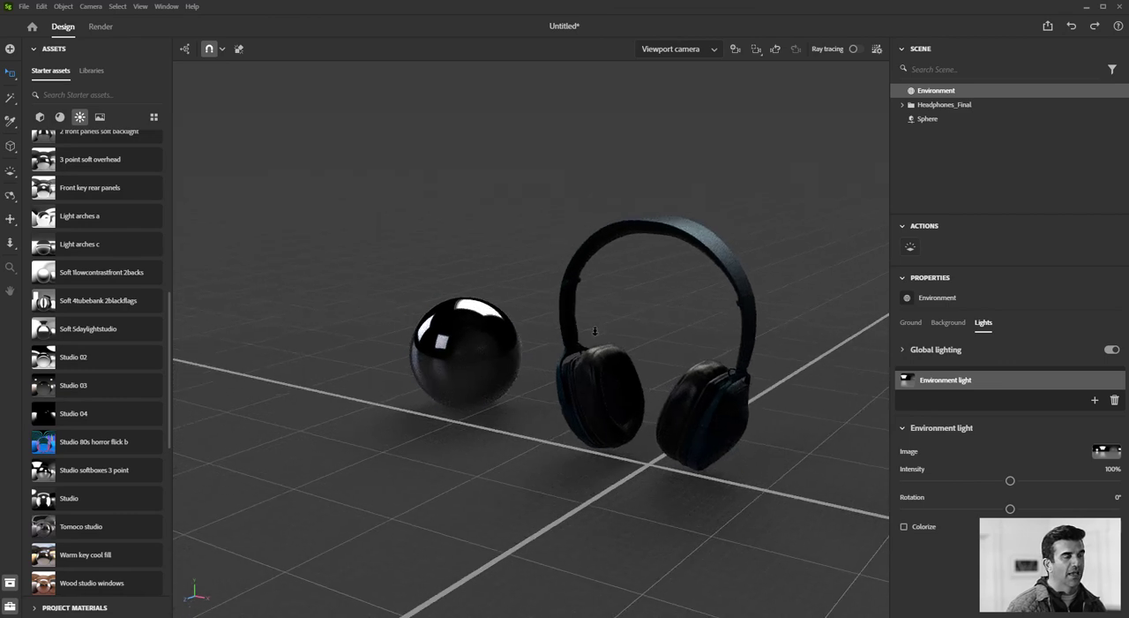
pyautogui.moveTo(595, 331); pyautogui.dragTo(532, 258)
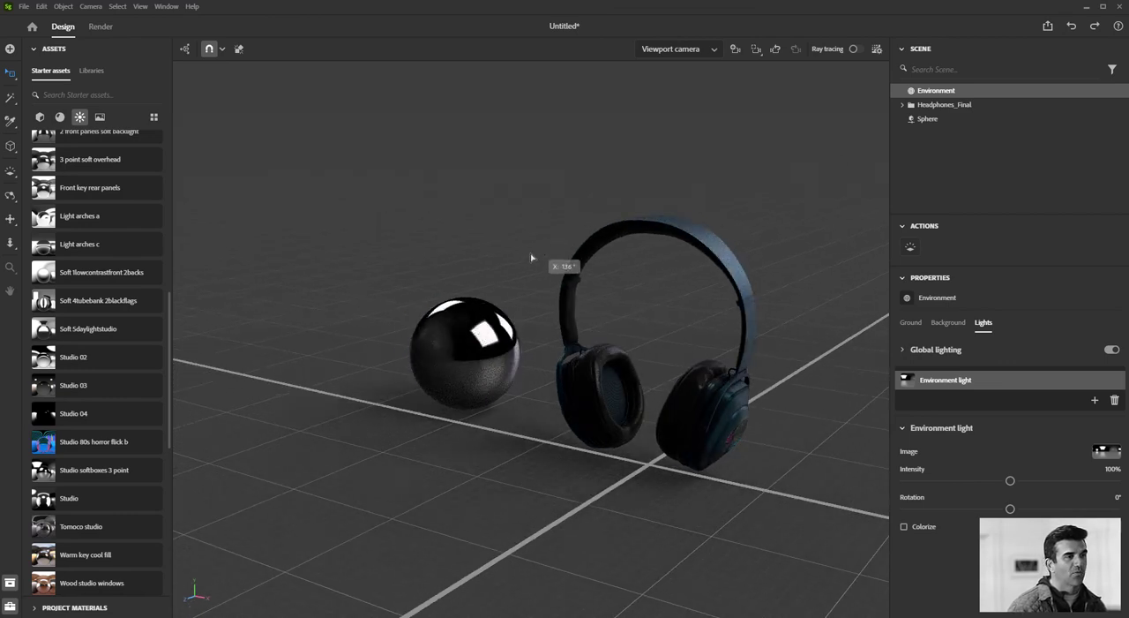
pyautogui.click(855, 48)
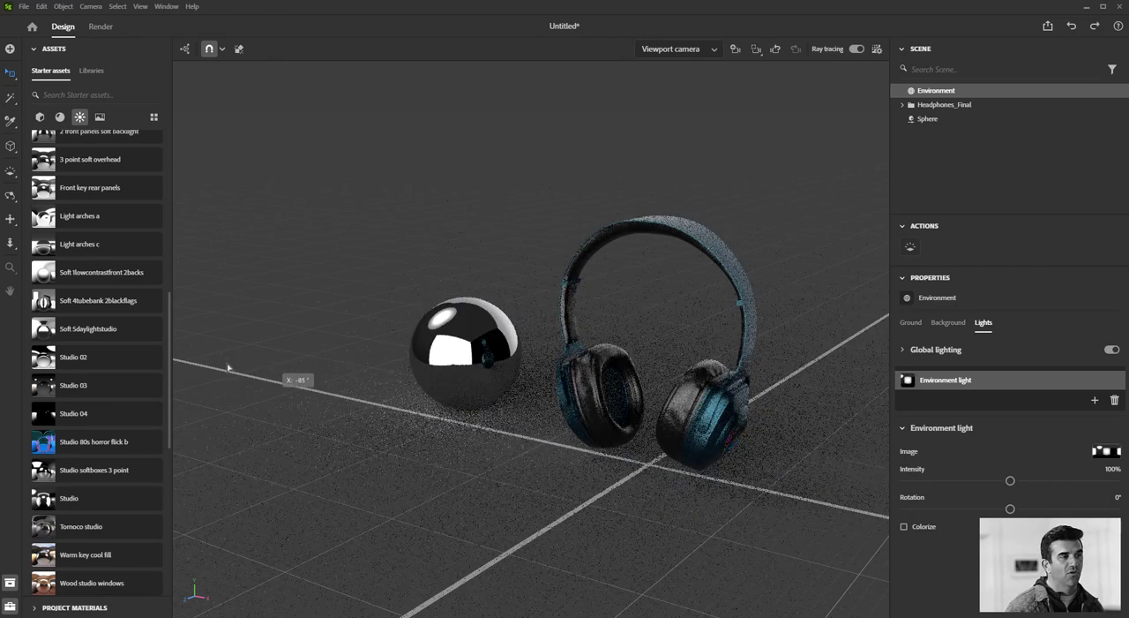
pyautogui.scroll(-3)
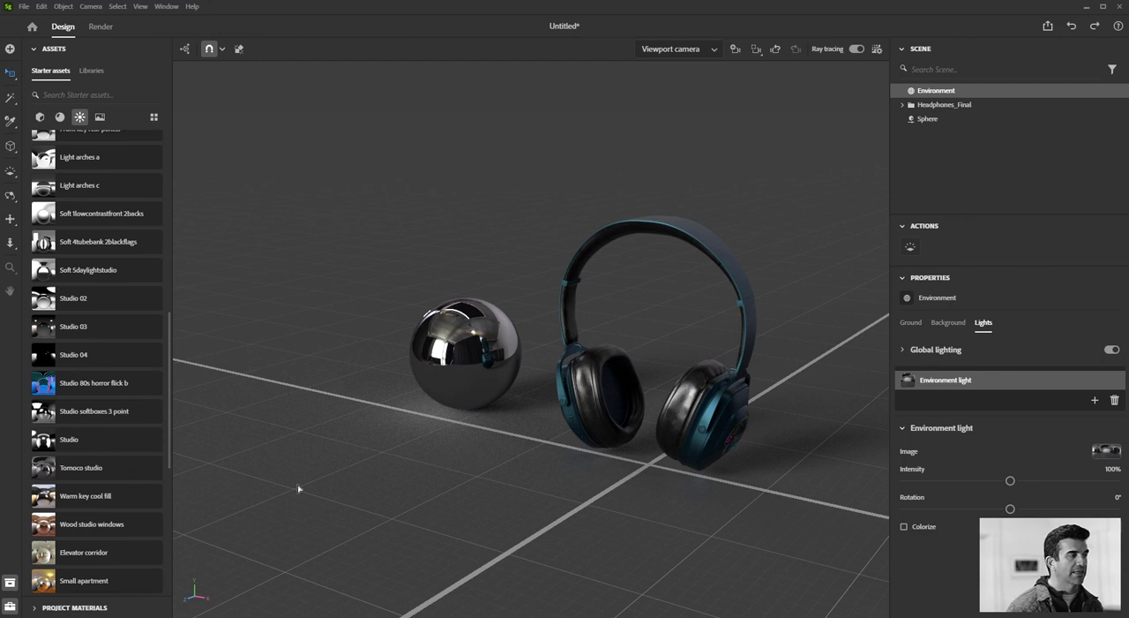
# Scroll to the sky panorama presets, apply one, and rotate it to reposition the shadows.
pyautogui.scroll(-3)
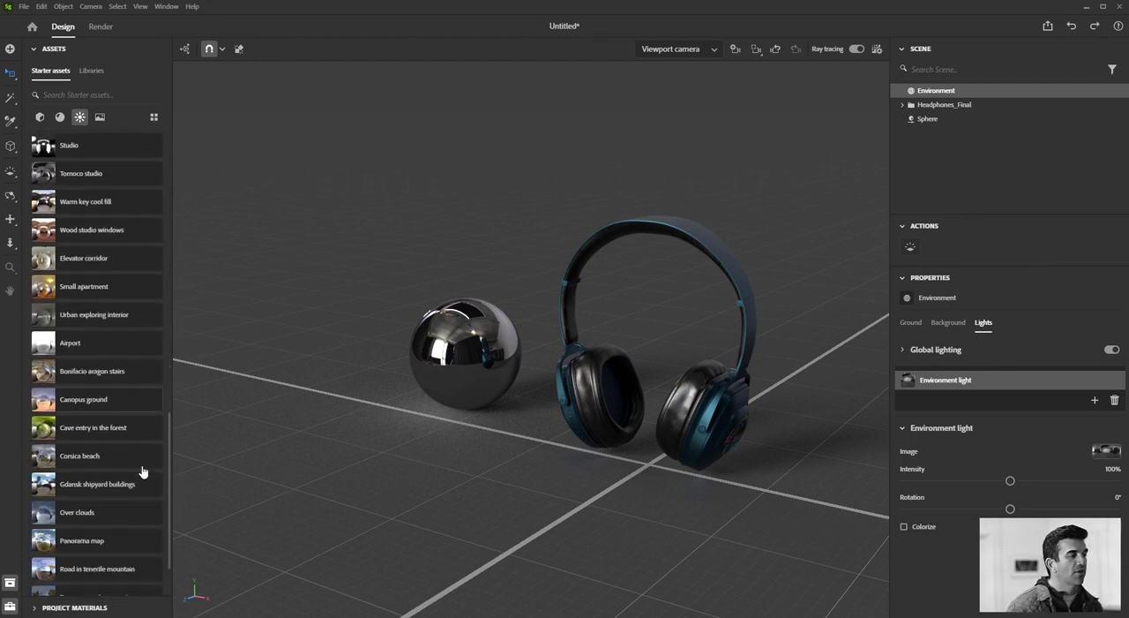
pyautogui.scroll(-3)
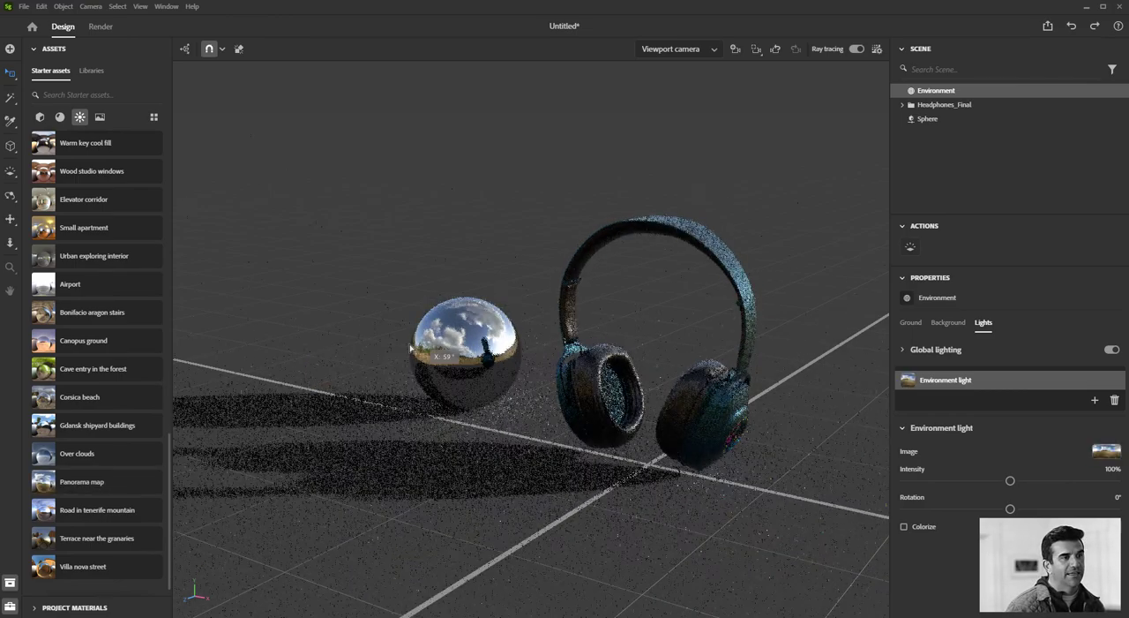
pyautogui.moveTo(530, 352); pyautogui.dragTo(657, 366)
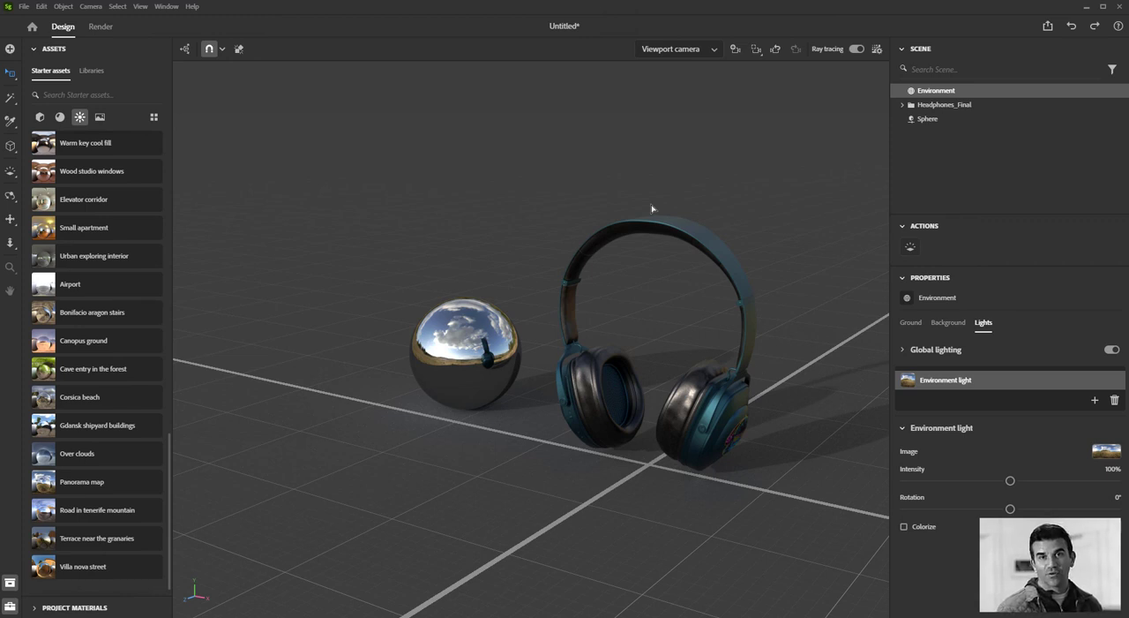
pyautogui.moveTo(638, 200)
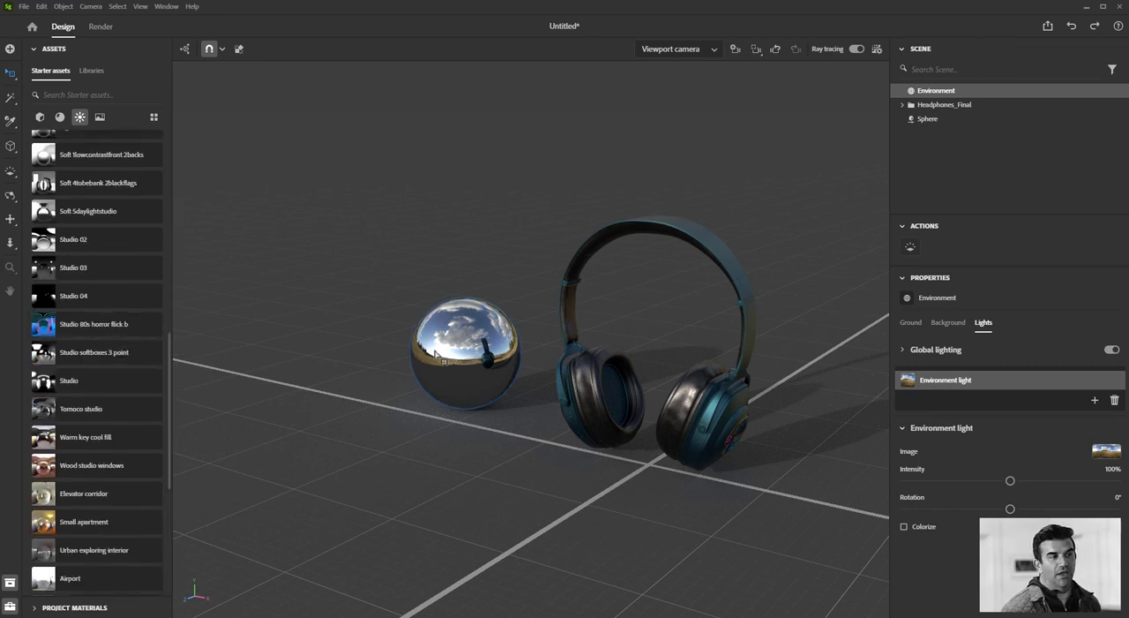
pyautogui.moveTo(453, 354)
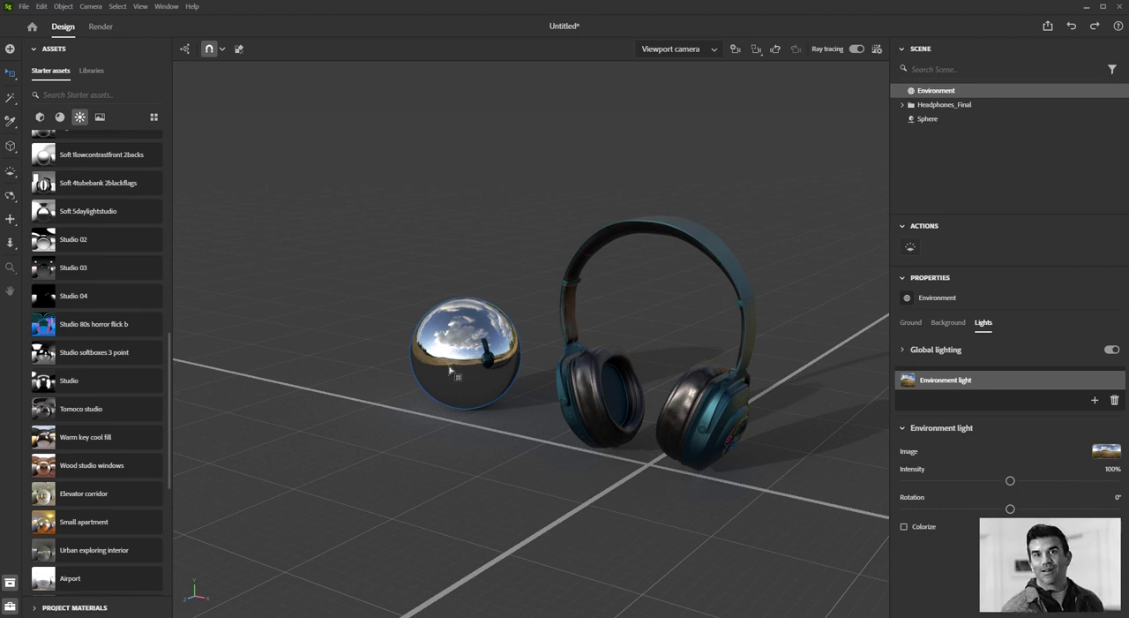
pyautogui.moveTo(446, 362)
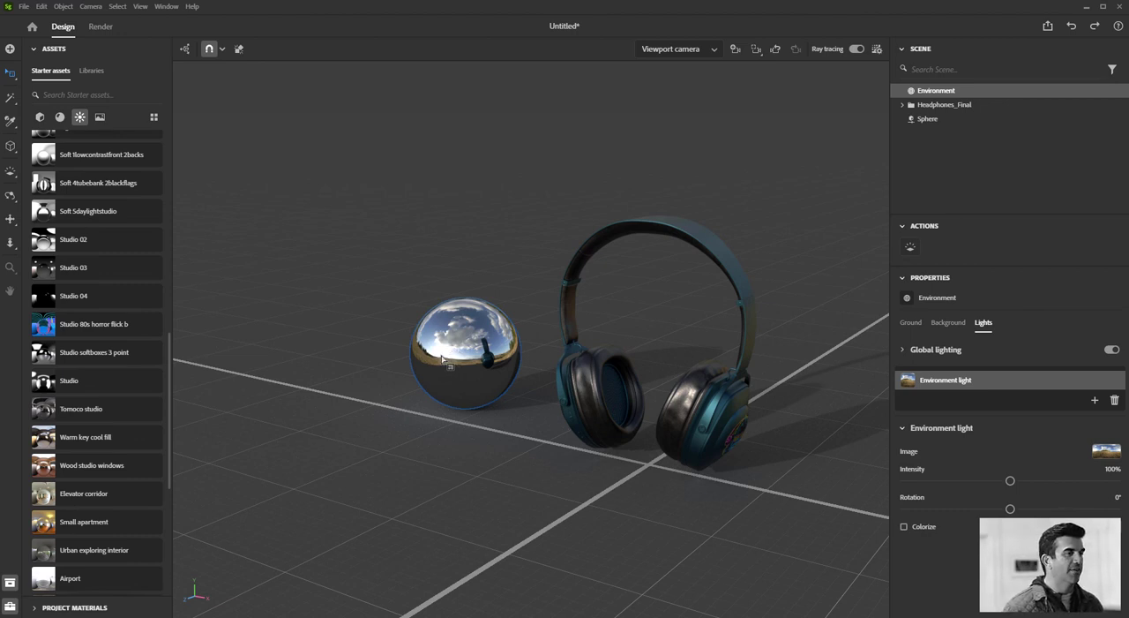